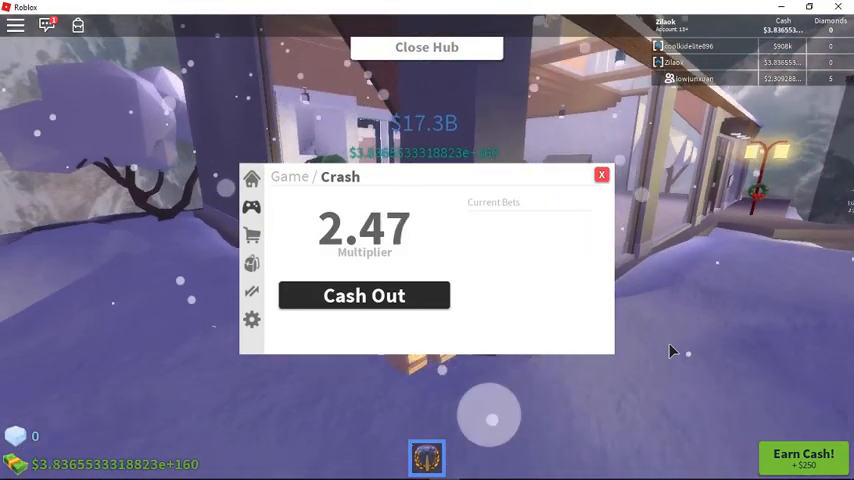
Cash out the running Crash bet, then hide the game hub and script executor windows.
click(364, 295)
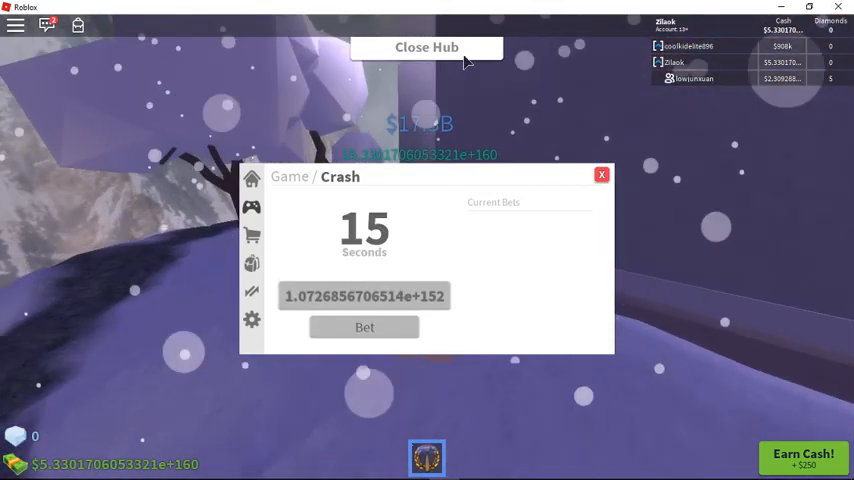
click(602, 174)
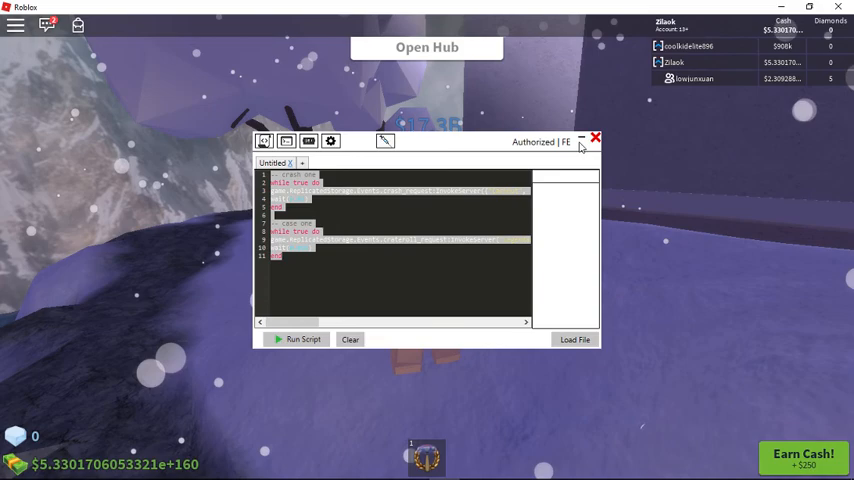
click(595, 138)
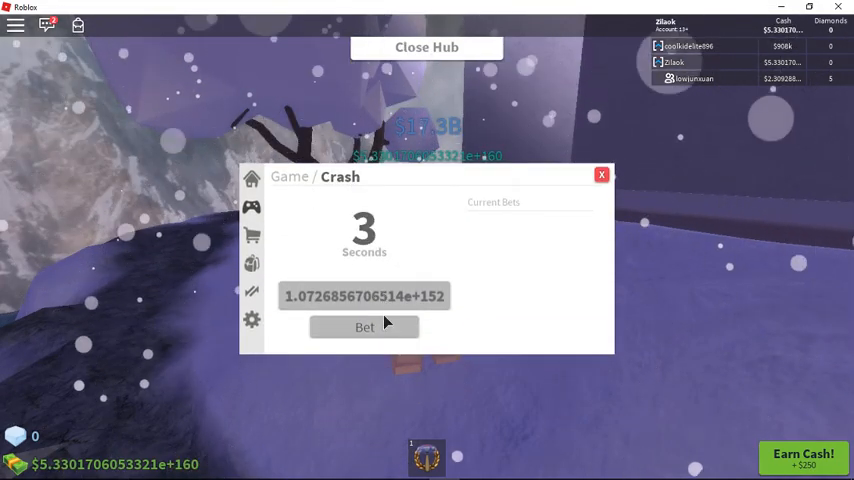
Bet the full balance of about 5.33e+160 on the upcoming Crash round.
click(364, 327)
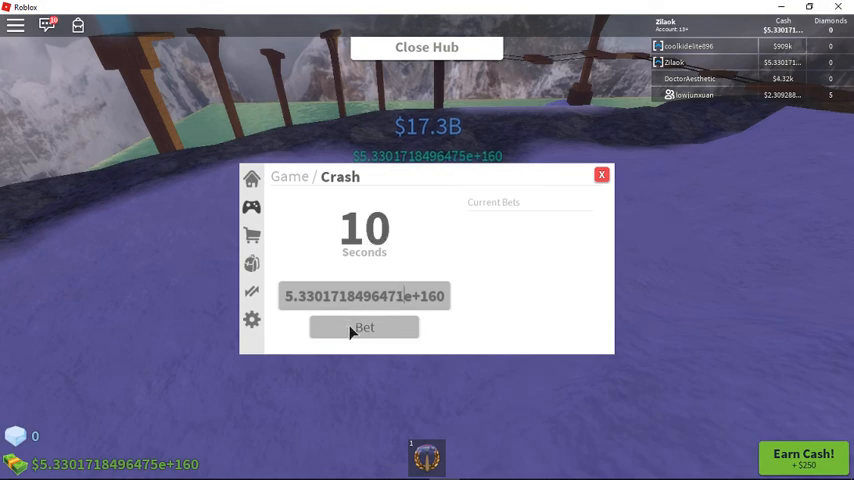
Bet the full balance, about 3.16e+162, on the next Crash round.
click(364, 327)
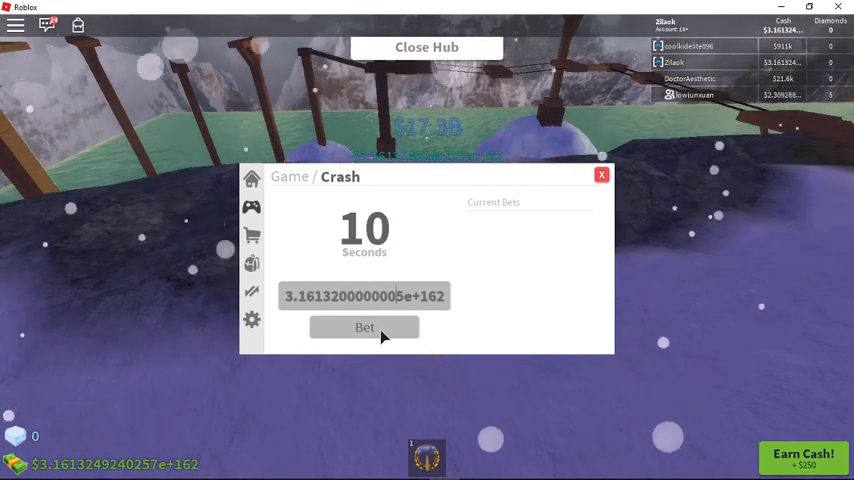
click(364, 327)
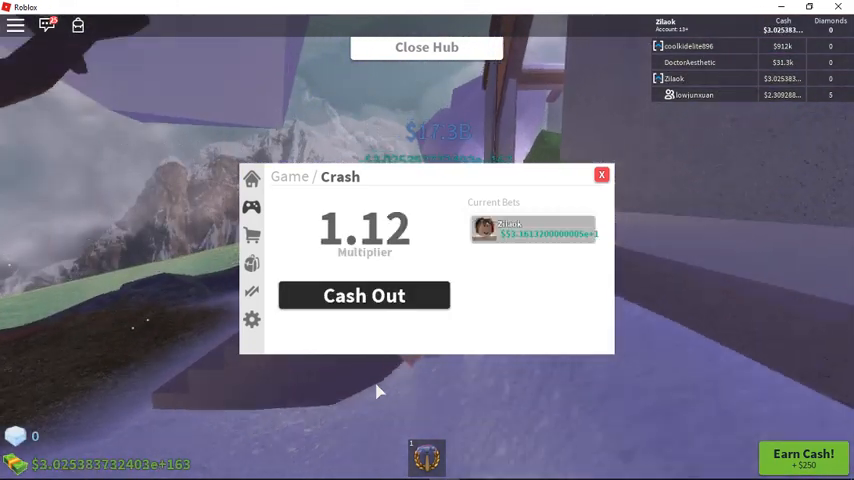
Cash out the 3.16e+162 bet, reaching about 7.77e+163, and close the Crash panel.
click(364, 295)
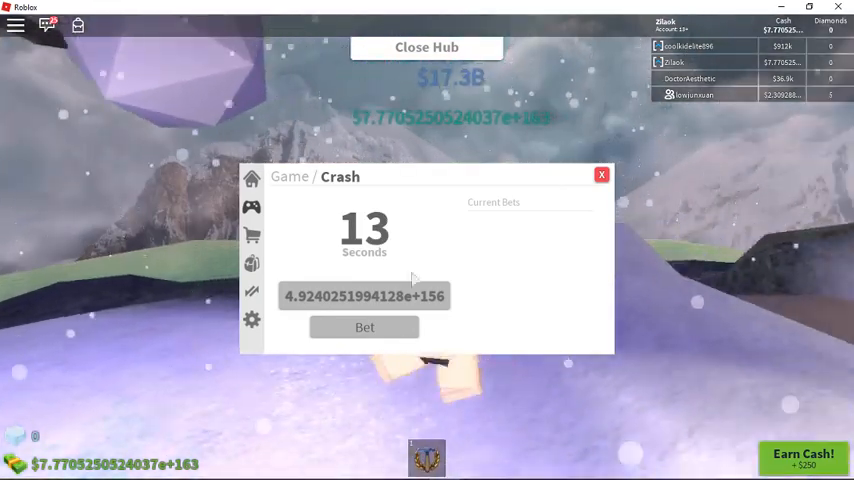
click(602, 175)
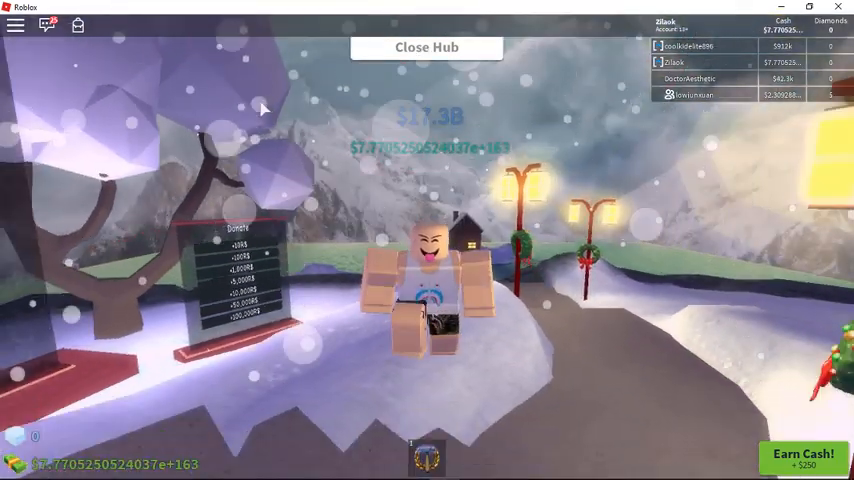
Reopen the hub and go through the shop to the inventory of hats and accessories.
click(426, 47)
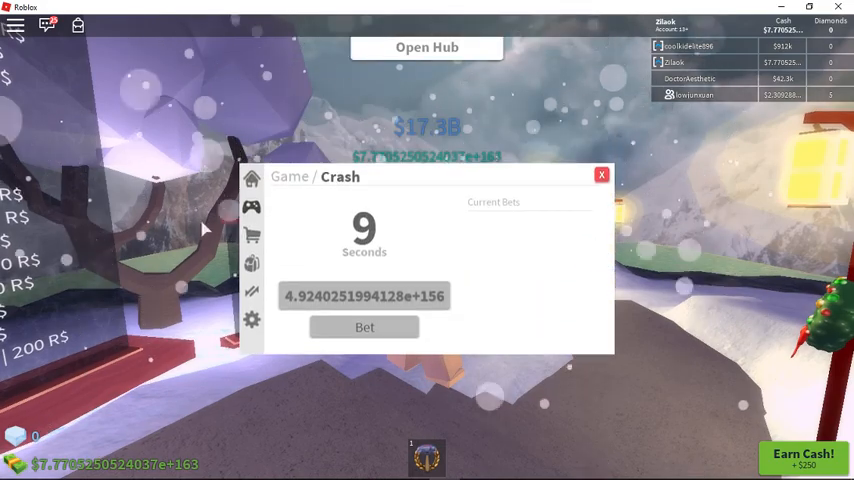
click(252, 235)
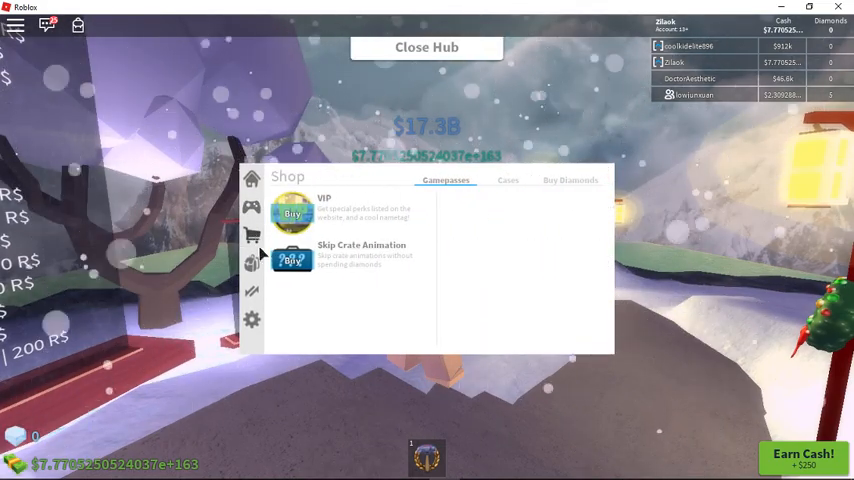
click(251, 235)
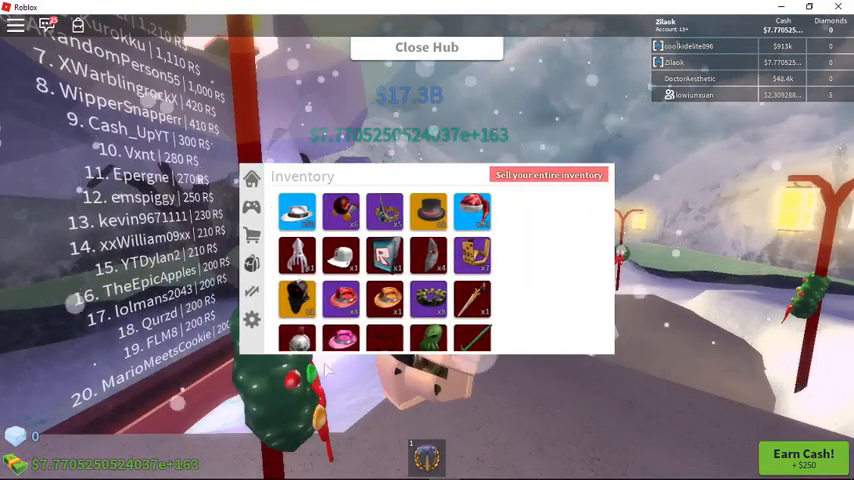